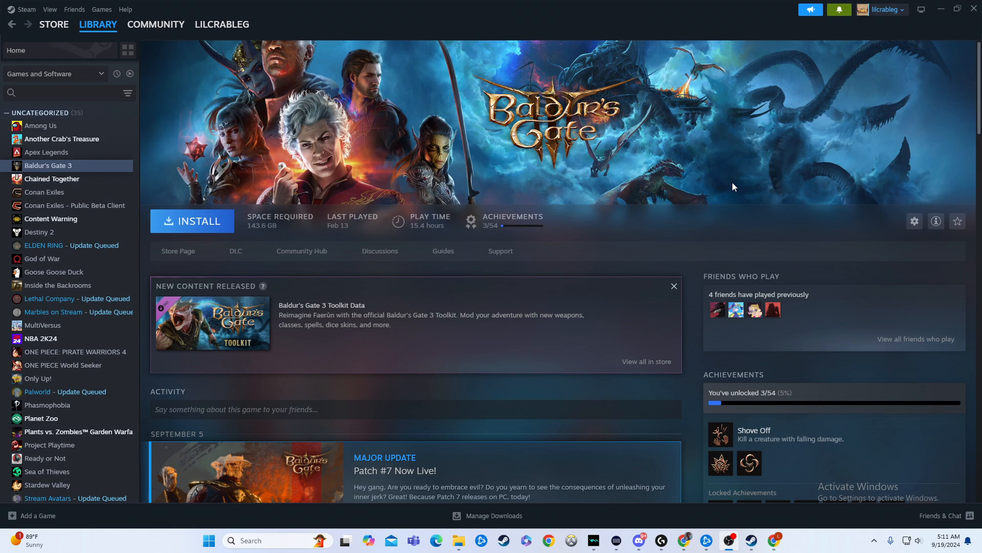
mouse_move(724, 163)
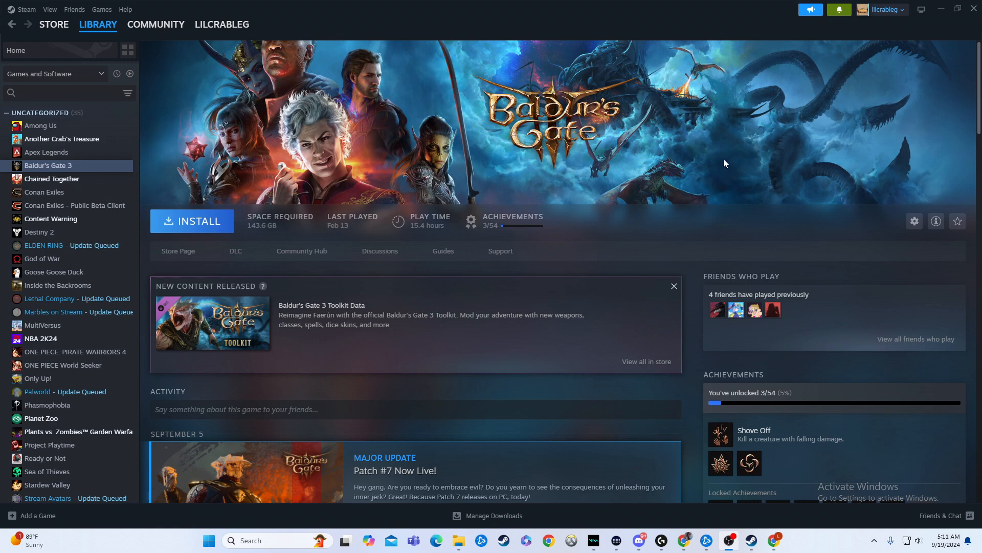
mouse_move(710, 211)
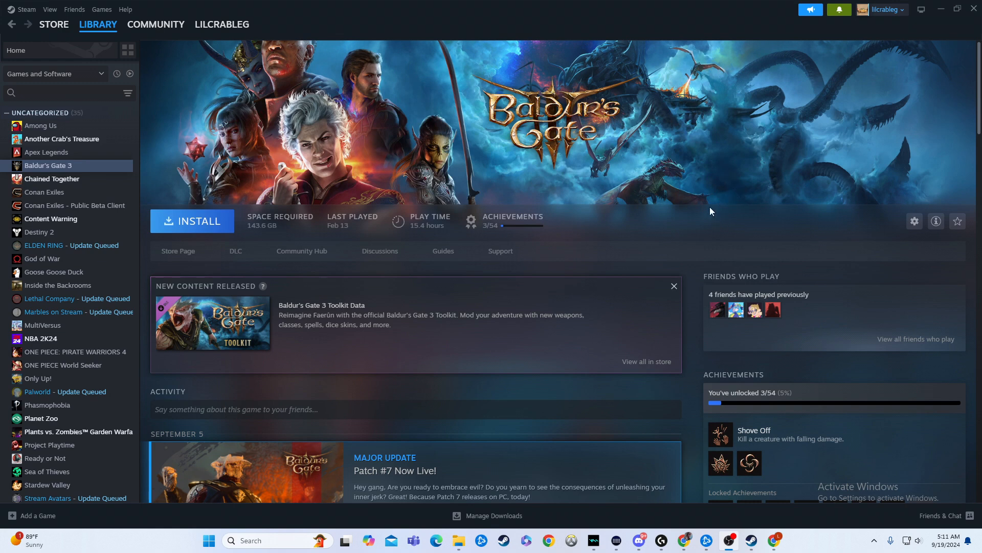
mouse_move(92, 188)
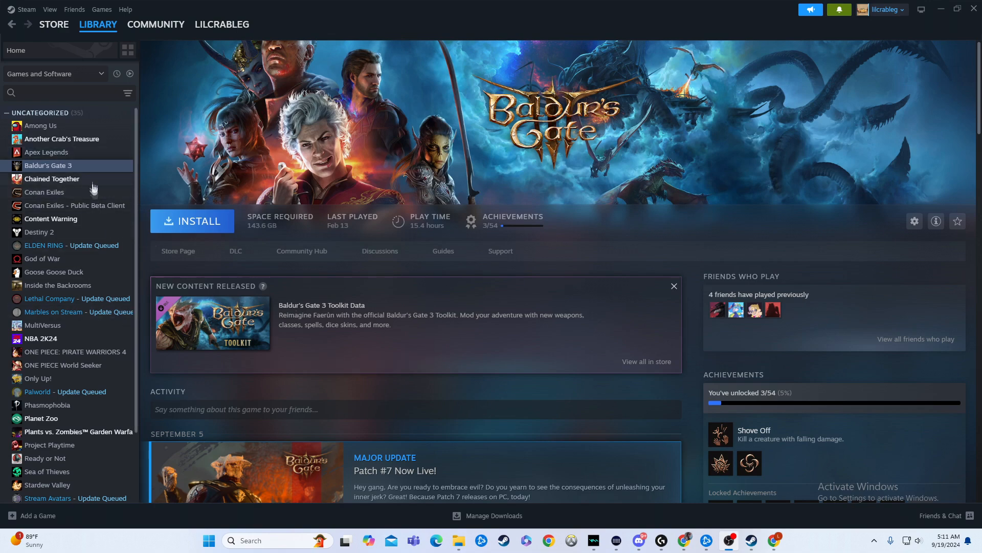
Step: Select Apex Legends in the Library sidebar to show its play time and achievements
left_click(46, 152)
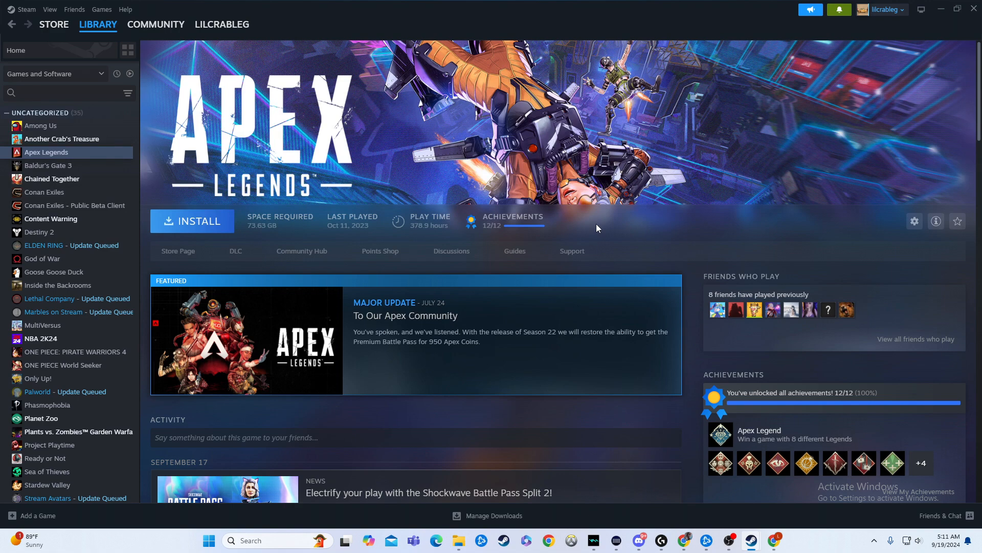
mouse_move(741, 525)
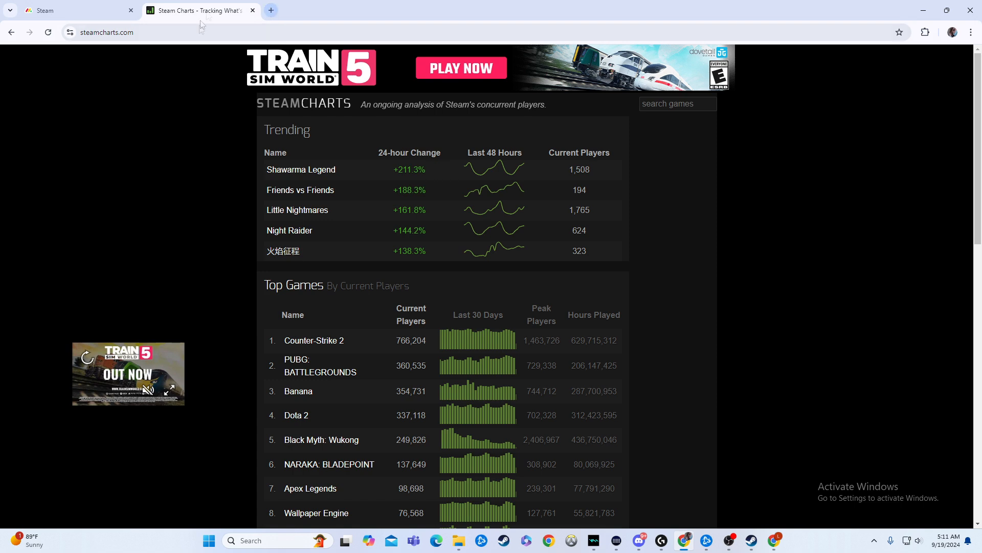
Step: Switch to the Steam Charts tab and search the tracked games for 'apex', surfacing Apex Legends
left_click(270, 11)
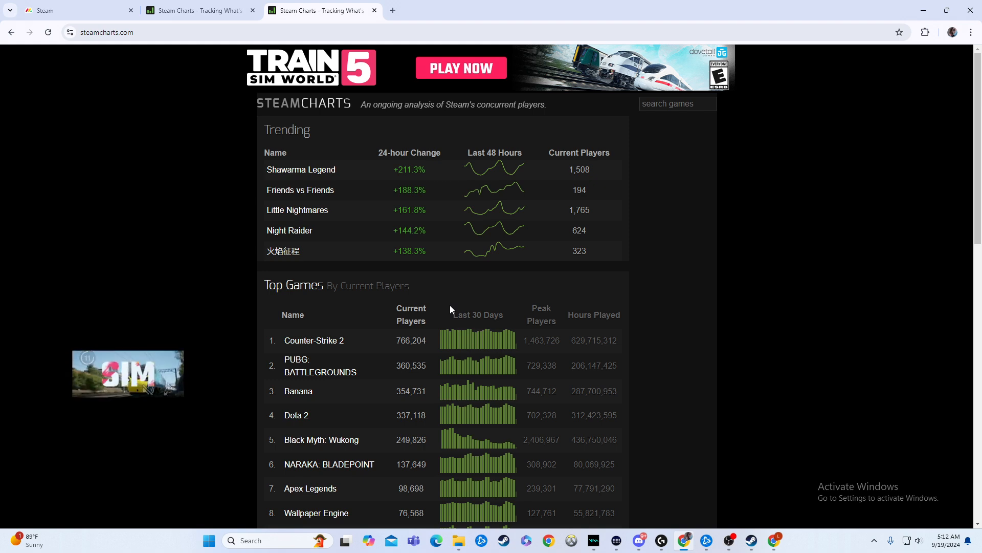
scroll("down", 3)
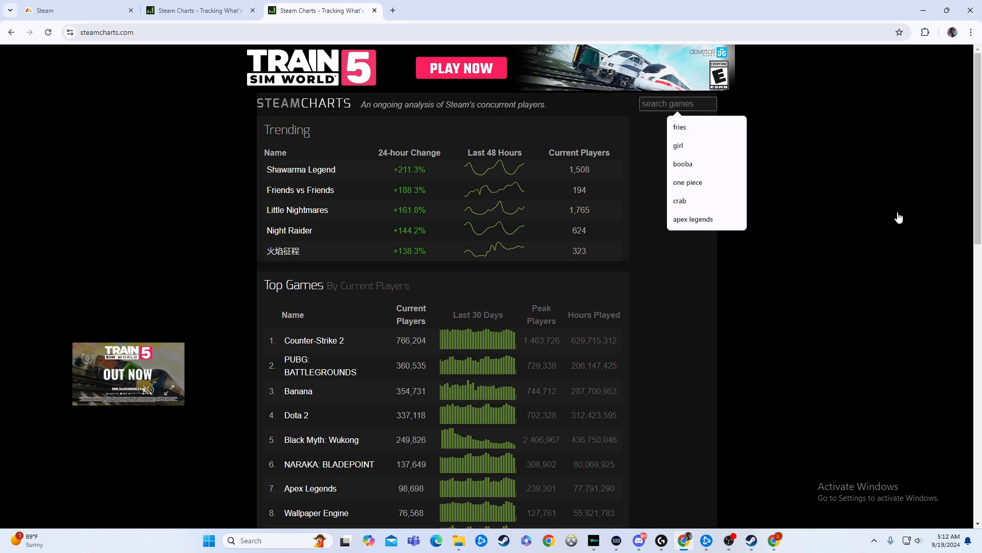
type("apex")
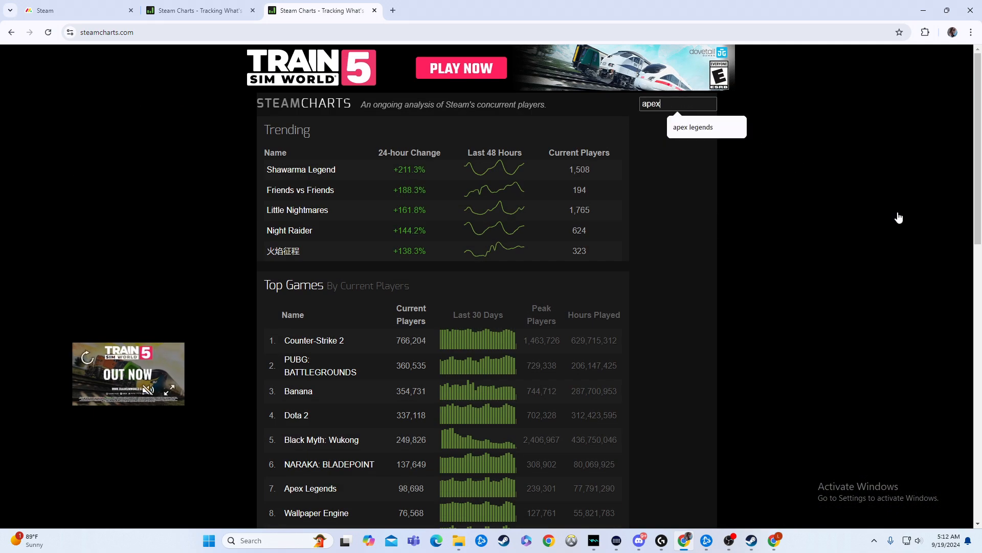